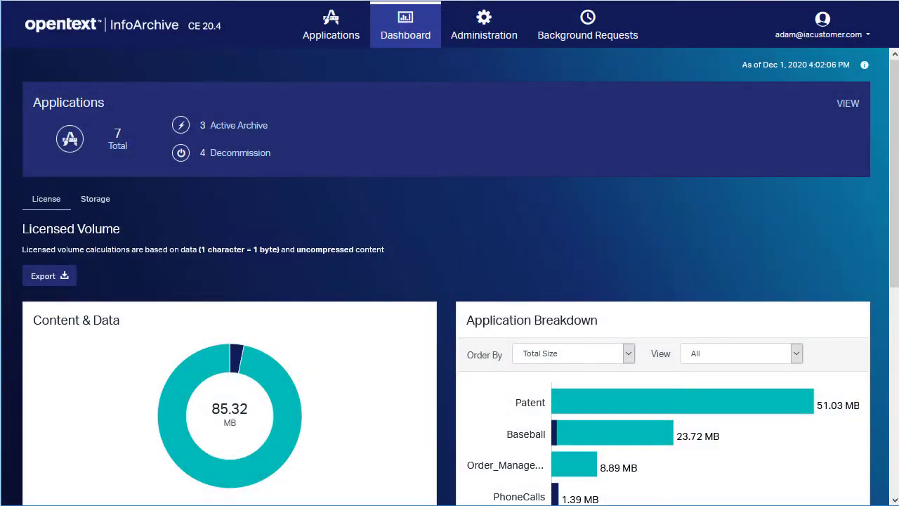
Show the License view with 85.32 MB total volume and the Content & Data donut.
click(45, 200)
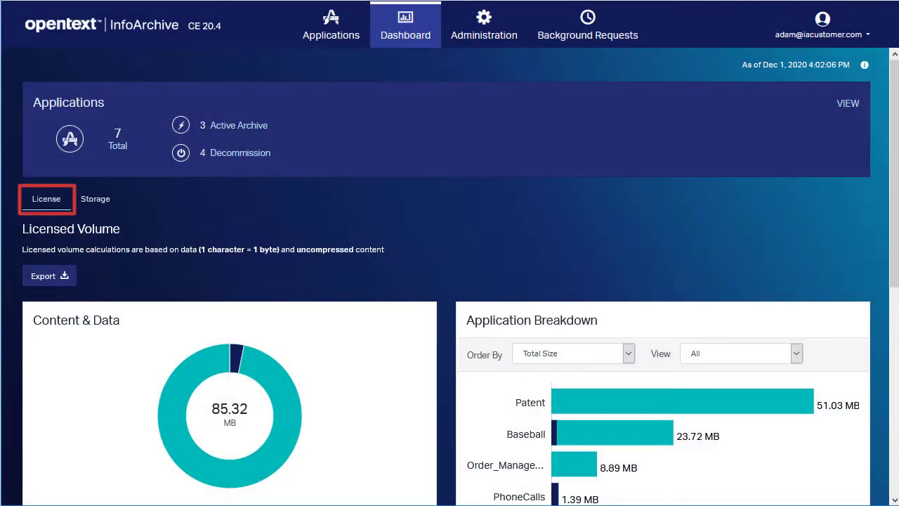
mouse_move(46, 199)
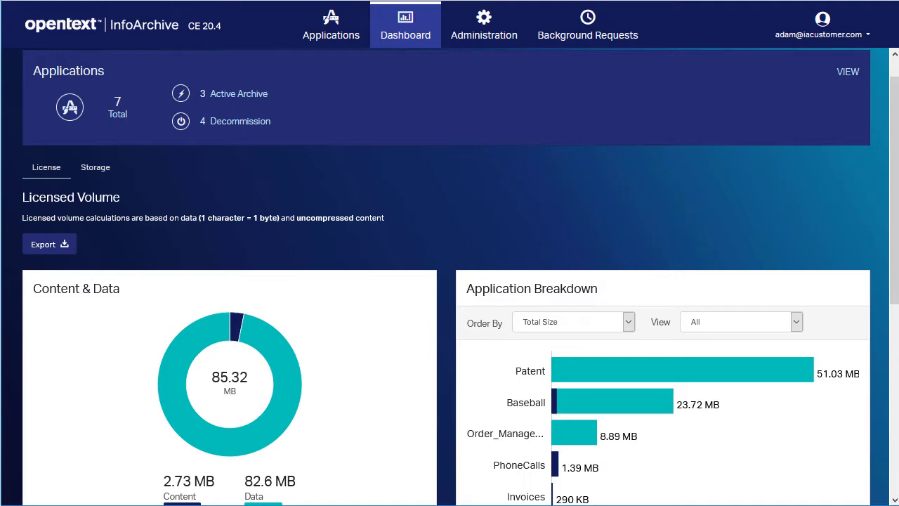
scroll(down, 3)
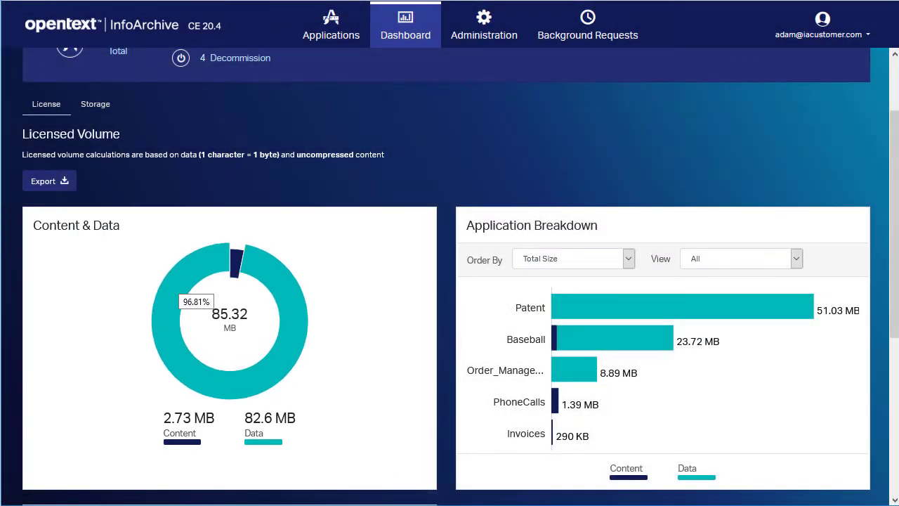
mouse_move(237, 264)
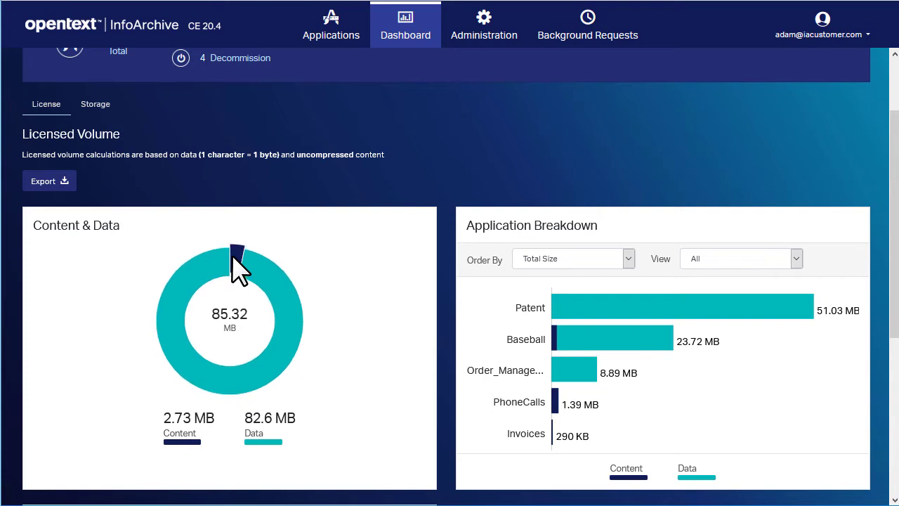
mouse_move(237, 260)
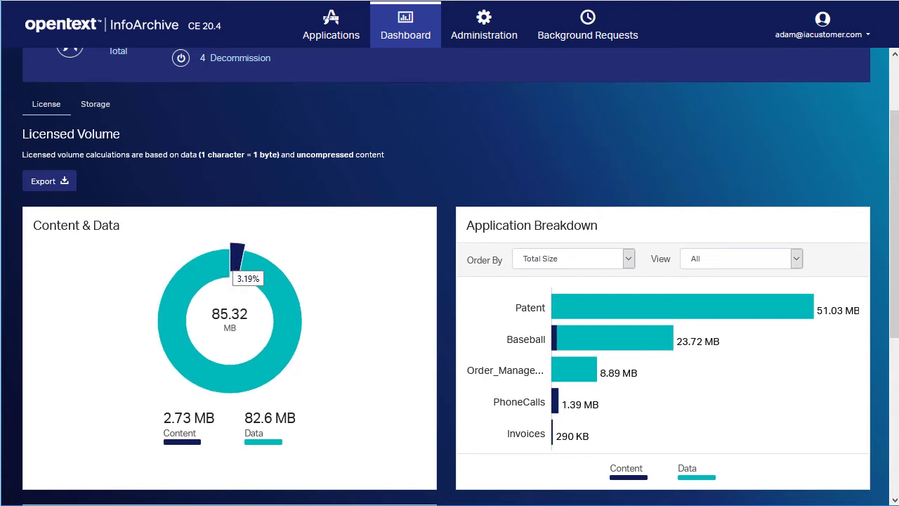
mouse_move(124, 126)
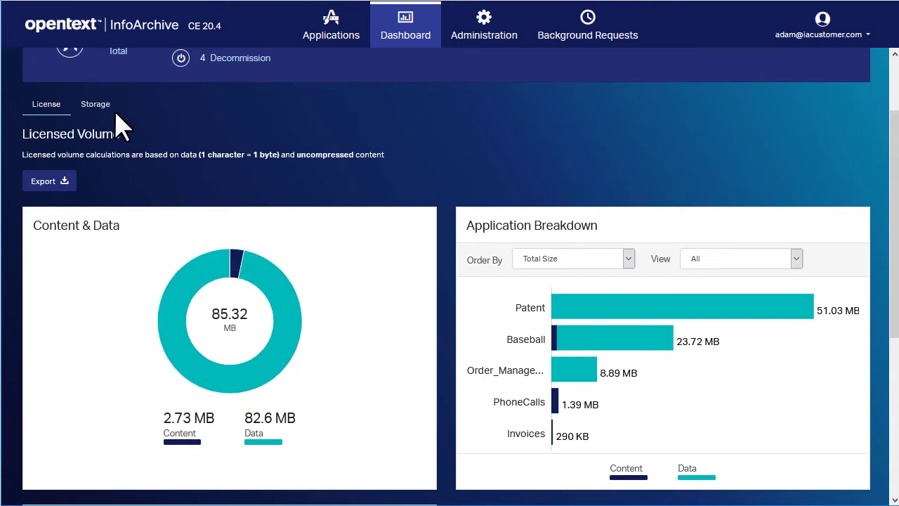
click(96, 104)
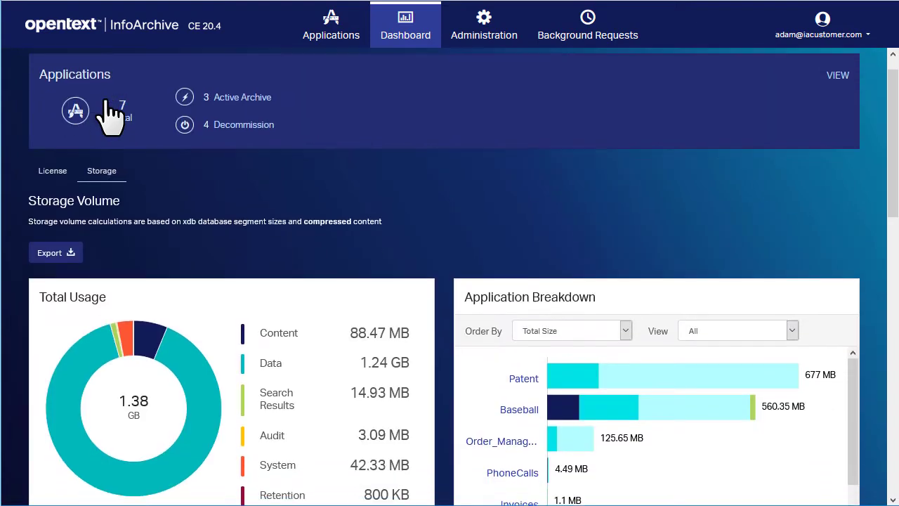
scroll(down, 3)
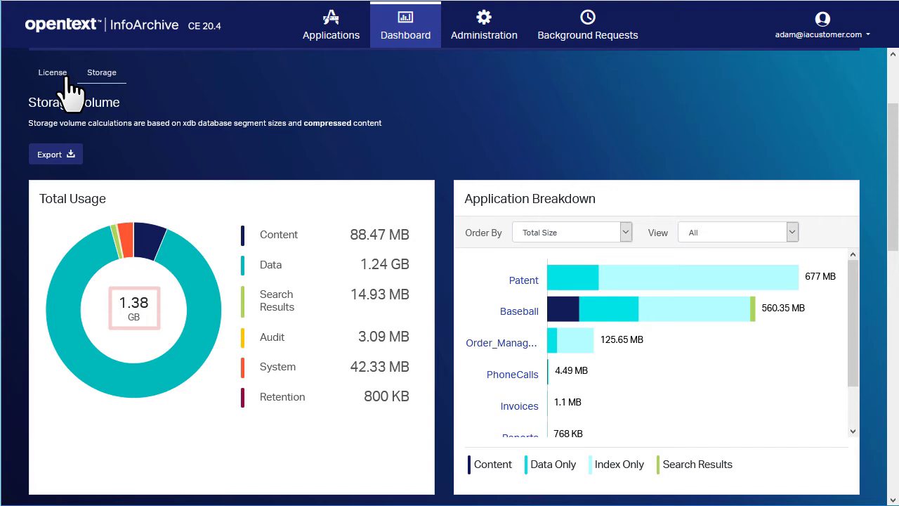
click(52, 73)
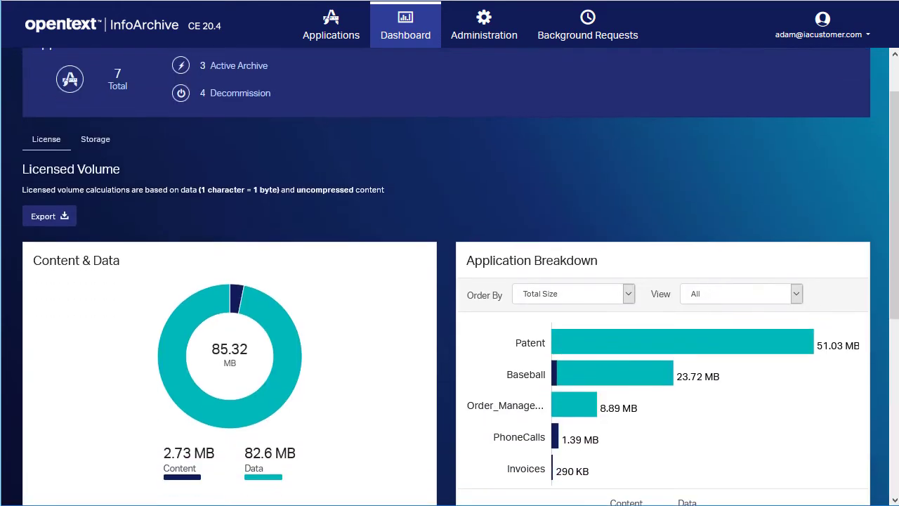
scroll(down, 3)
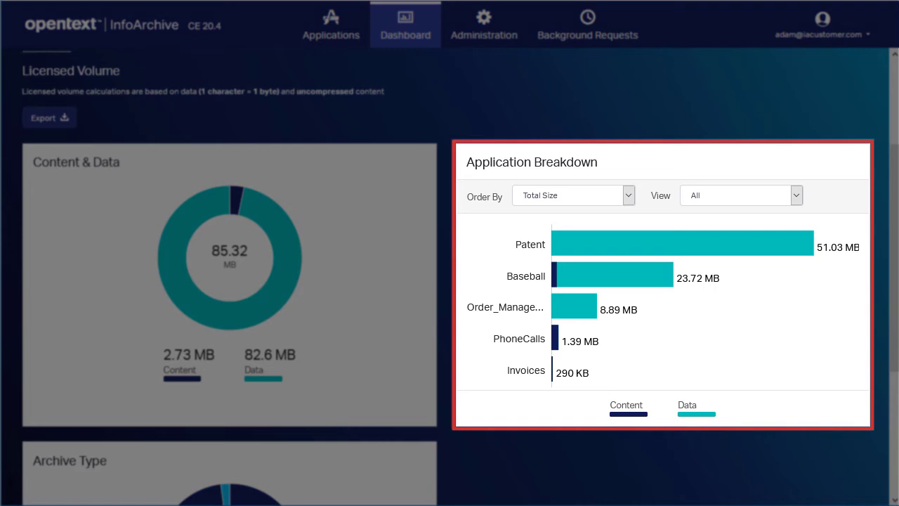
mouse_move(808, 208)
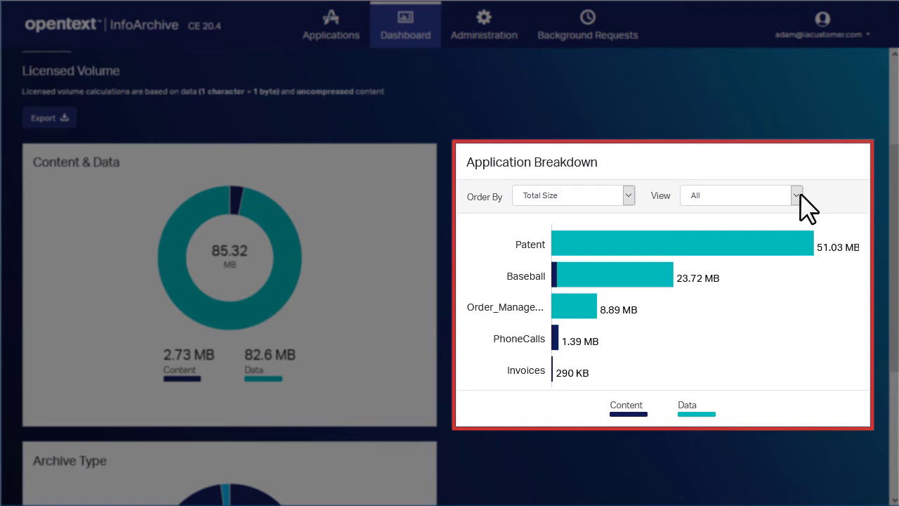
Review the Application Breakdown View filter (kept at All) and reveal the Archive Type chart.
click(796, 195)
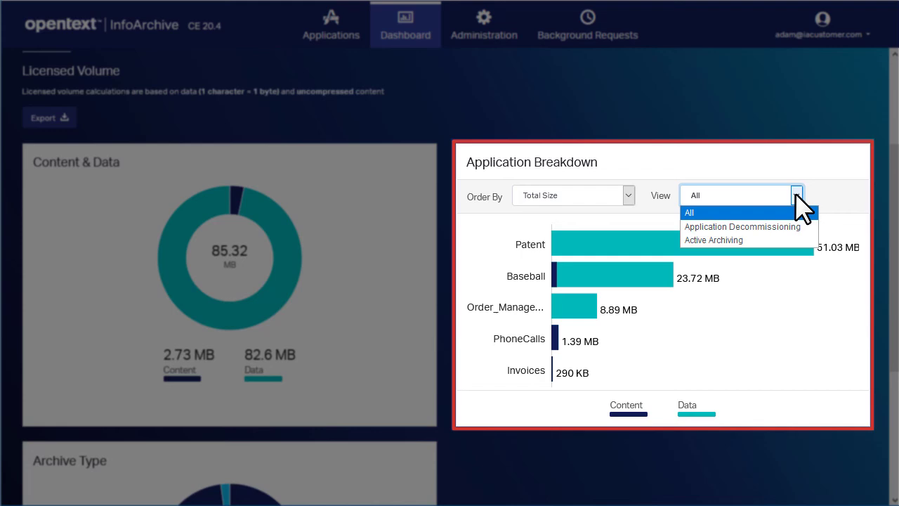
click(689, 212)
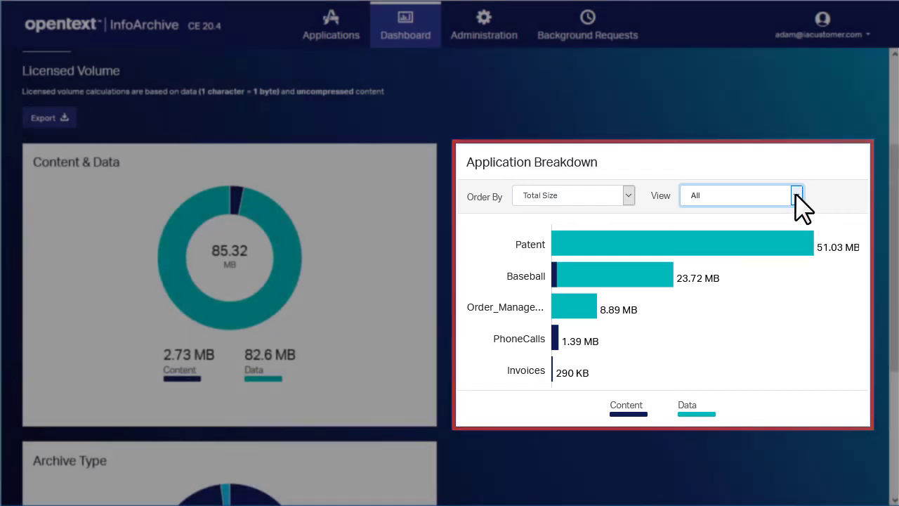
scroll(down, 3)
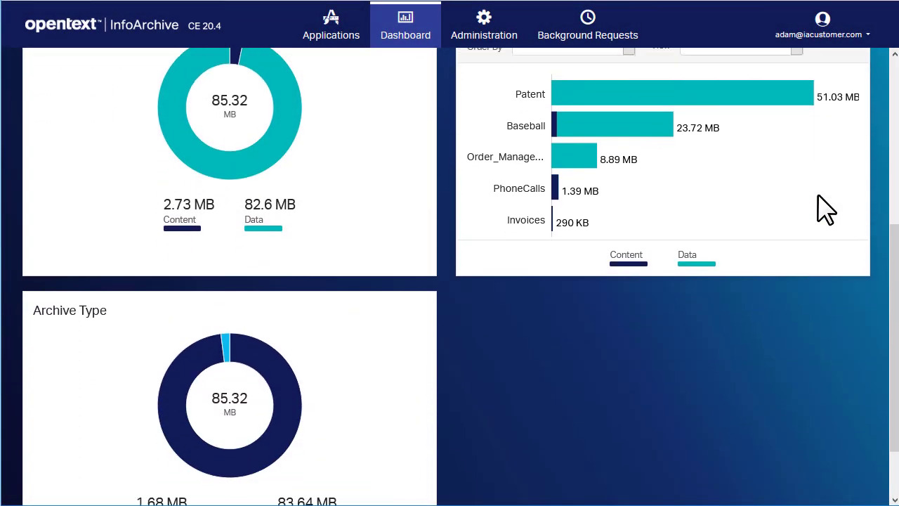